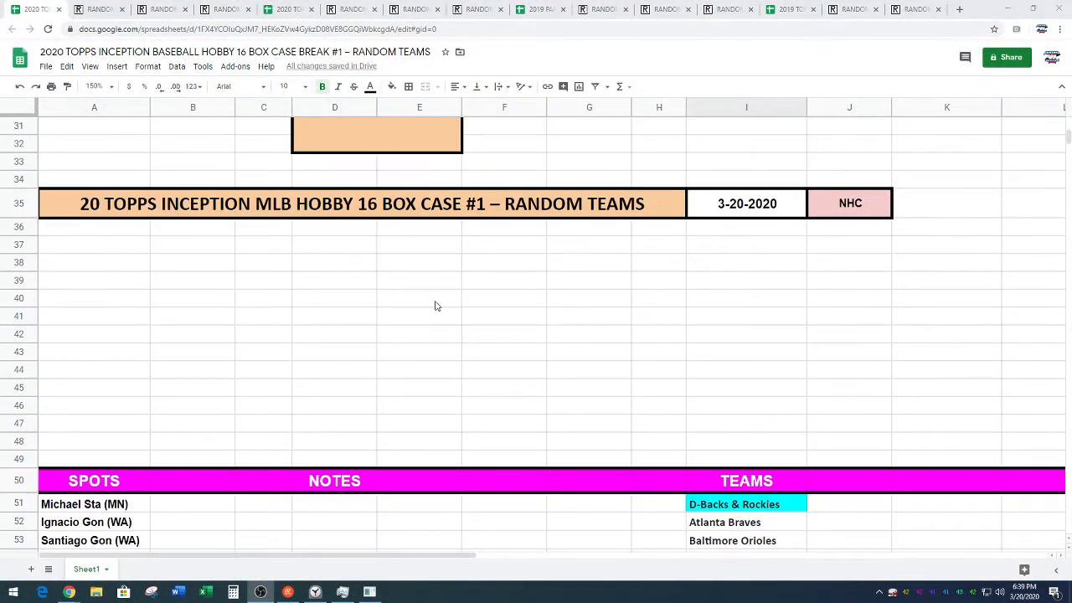
Scroll to the SPOTS list of 22 names and move over to the RANDOM.ORG list randomizer page
scroll("down", 3)
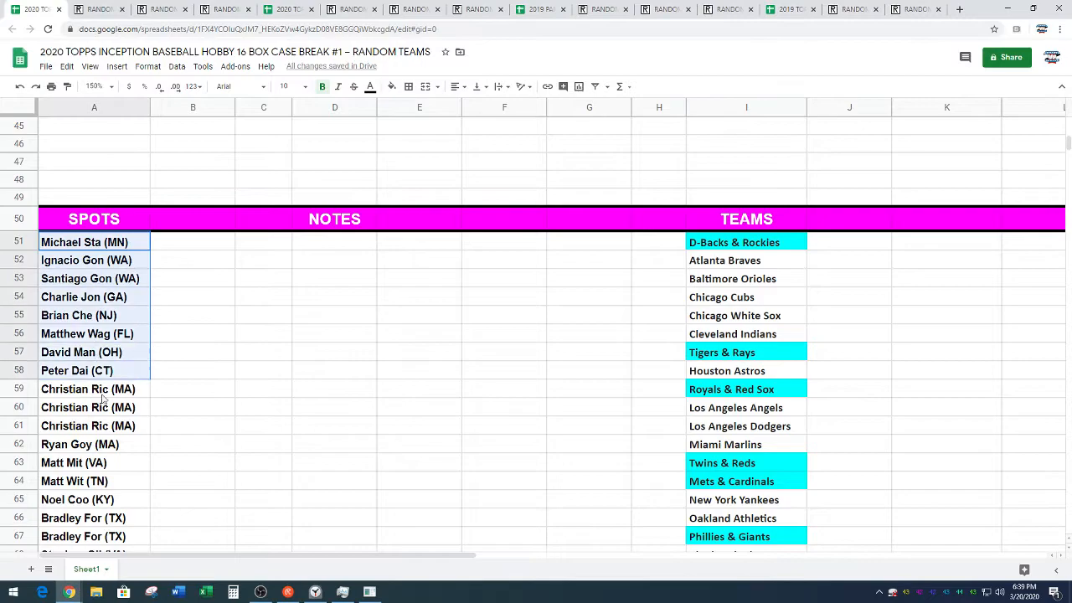
scroll("down", 3)
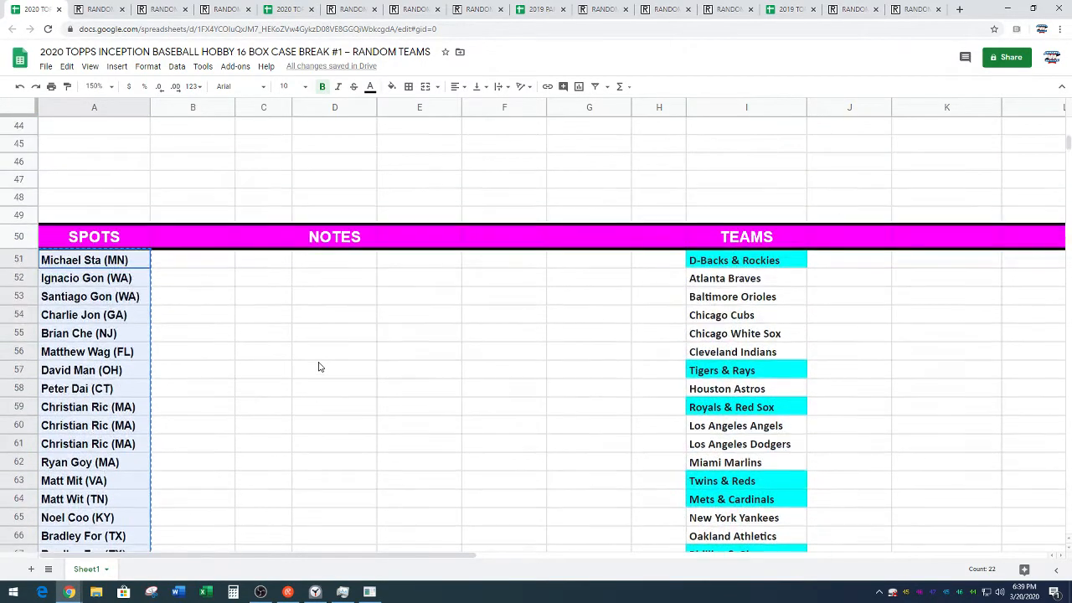
left_click(100, 10)
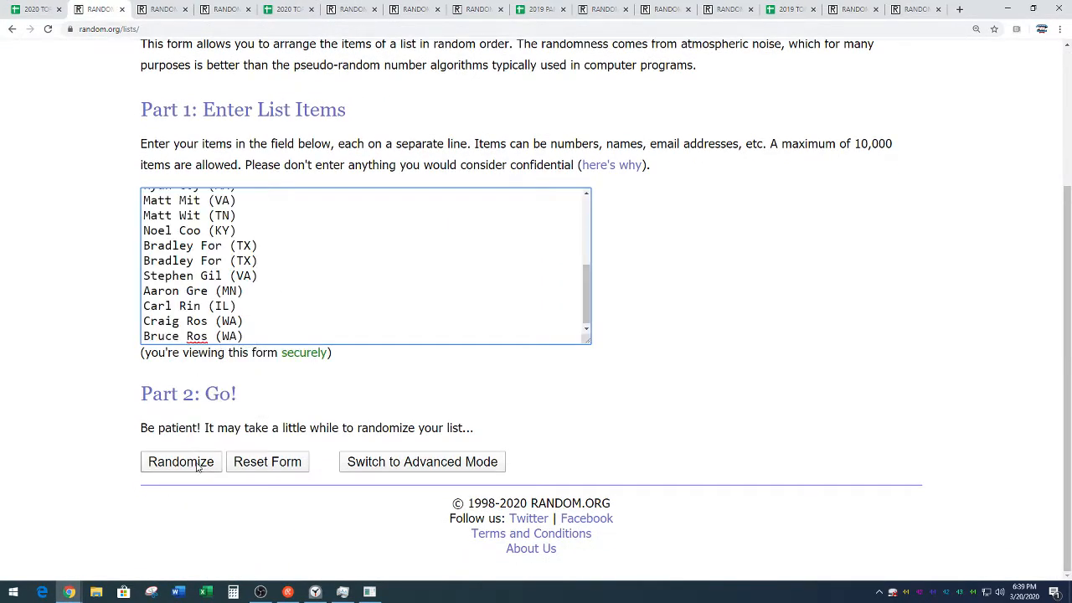
Randomize the 22 pasted participant names five times and review the latest order
left_click(181, 463)
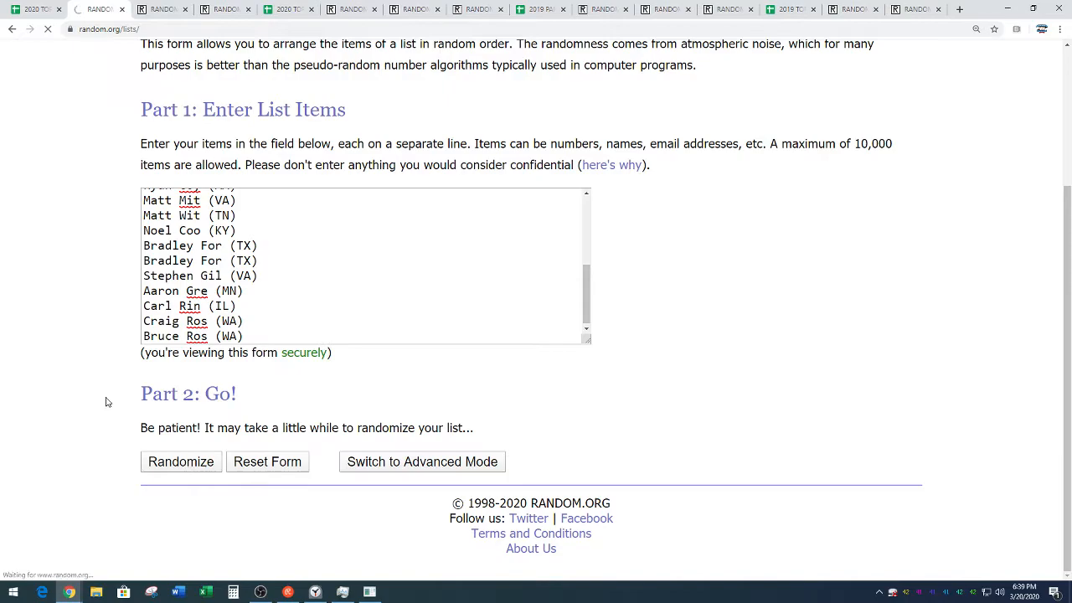
left_click(181, 463)
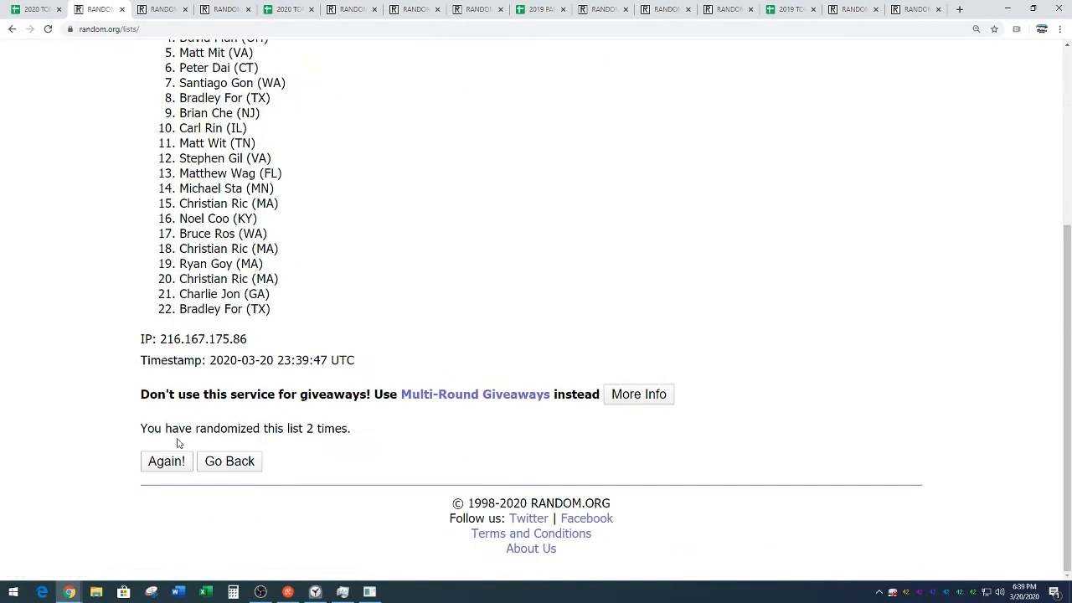
left_click(166, 461)
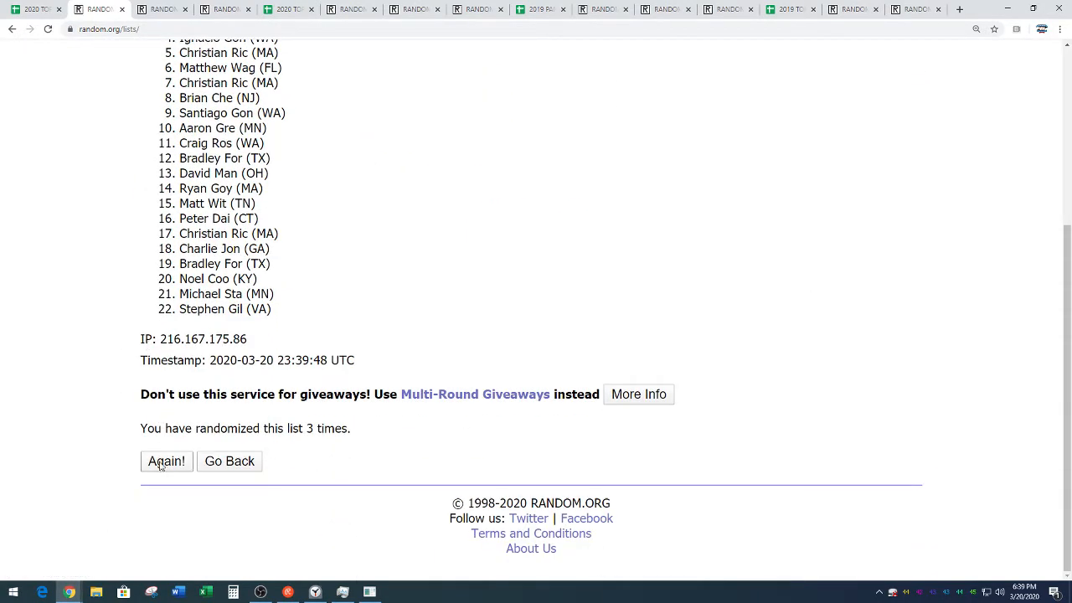
left_click(166, 462)
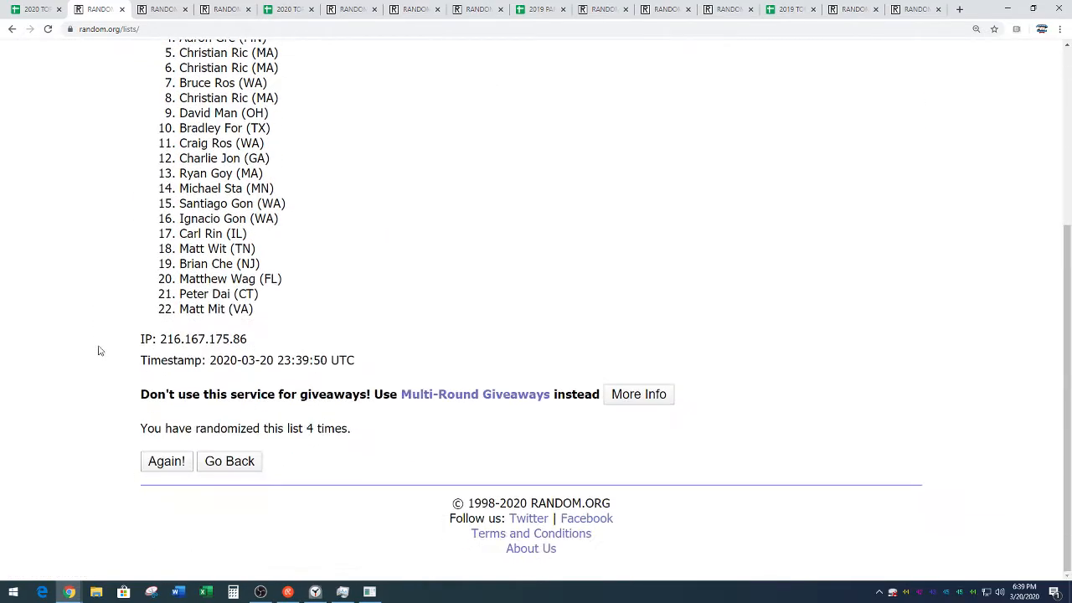
left_click(166, 460)
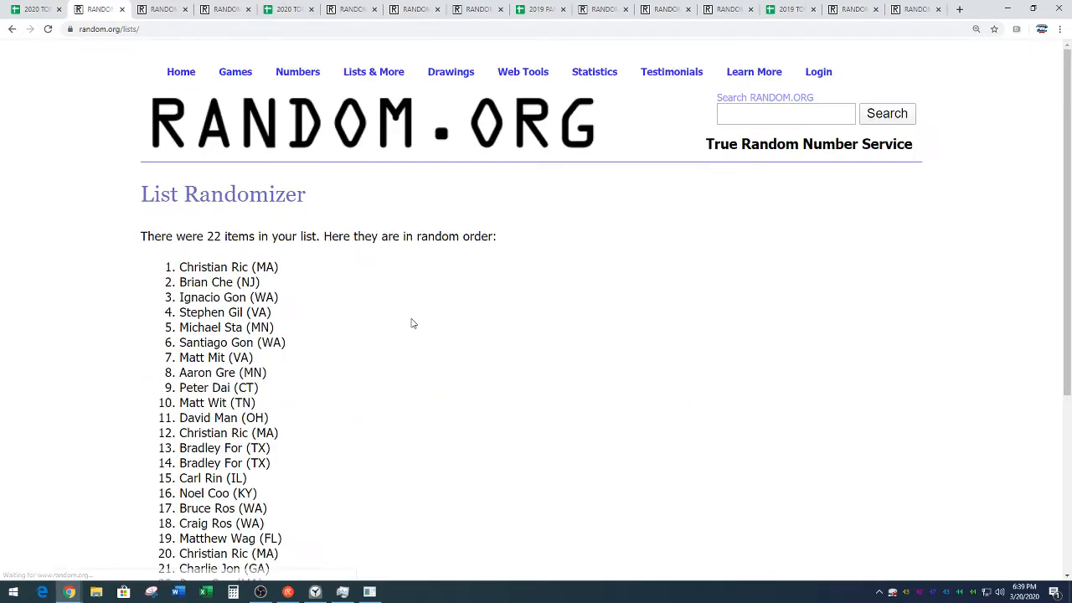
mouse_move(422, 315)
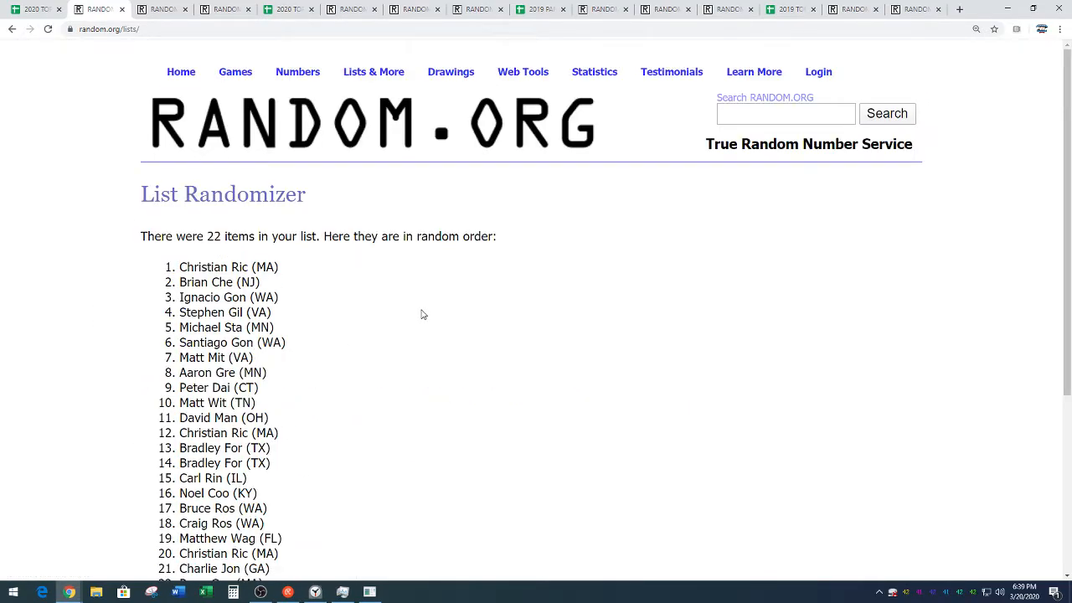
mouse_move(422, 315)
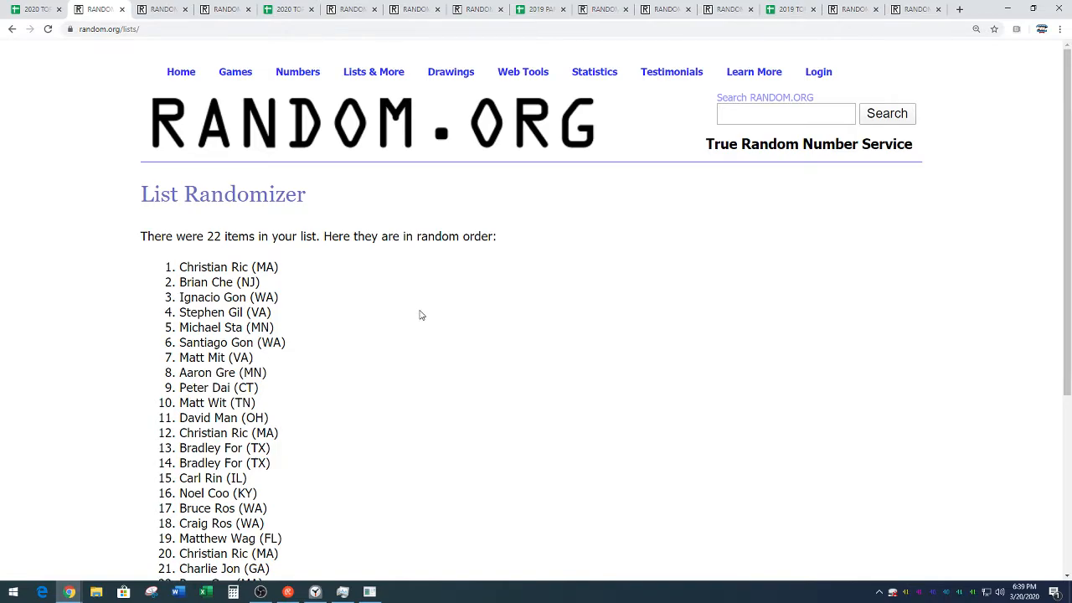
scroll("down", 3)
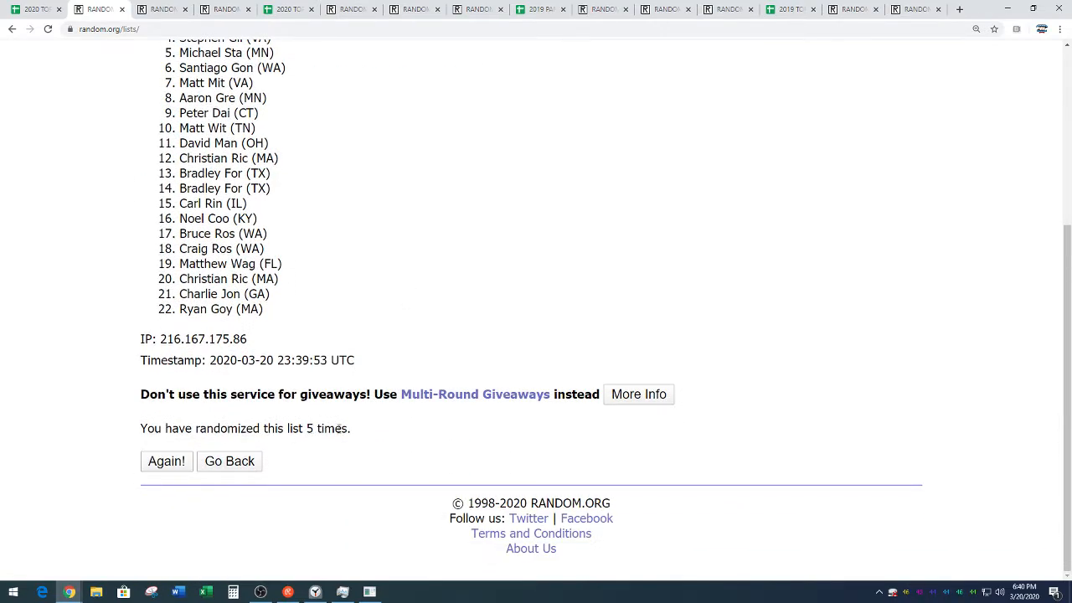
mouse_move(437, 285)
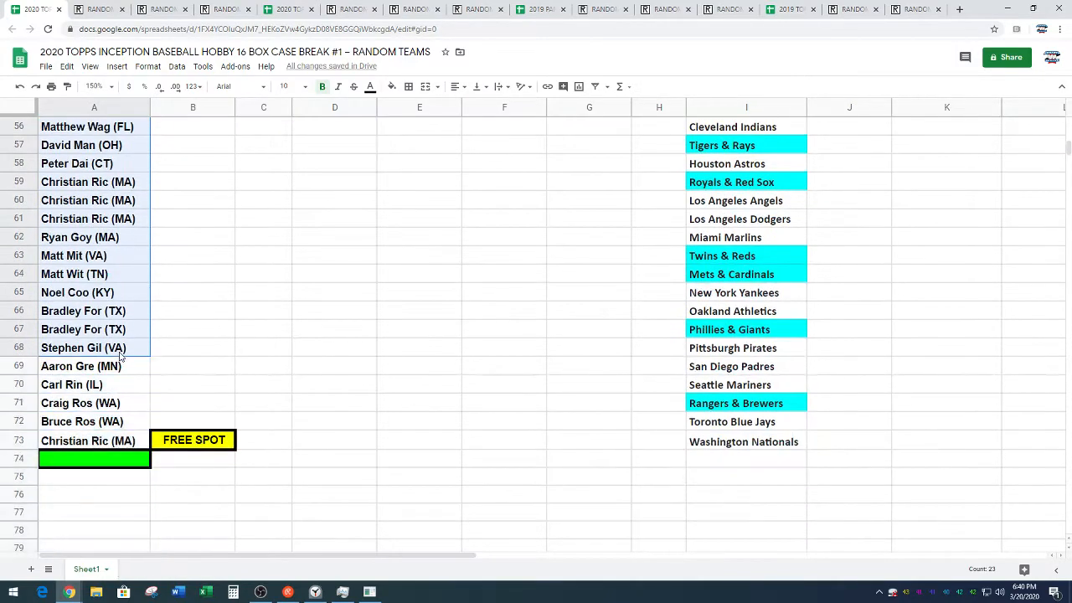
mouse_move(293, 380)
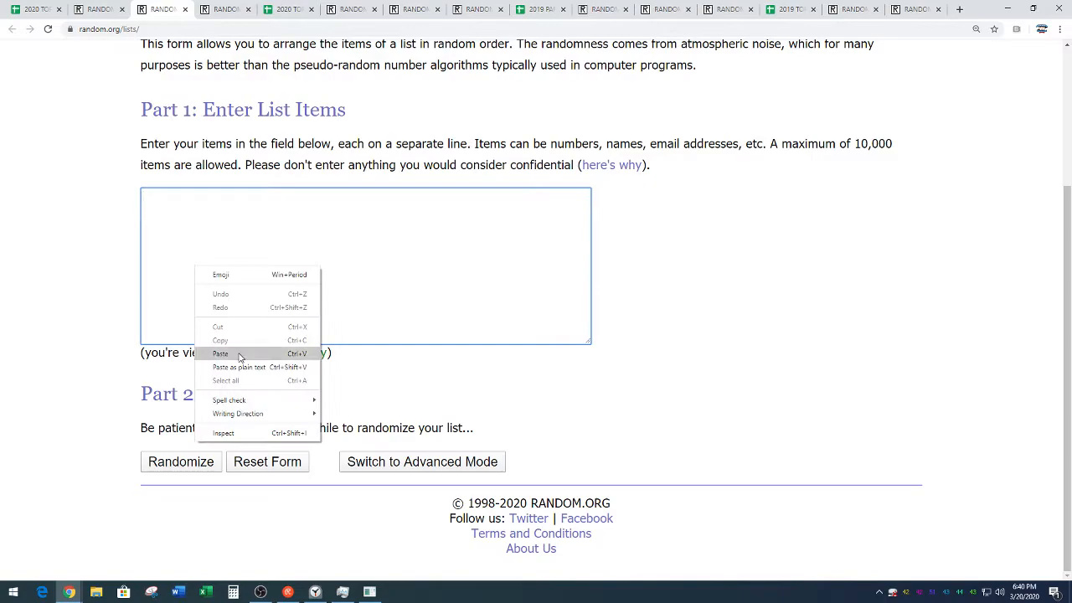
Paste the 23 participant names into the list box and randomize them five times
left_click(221, 353)
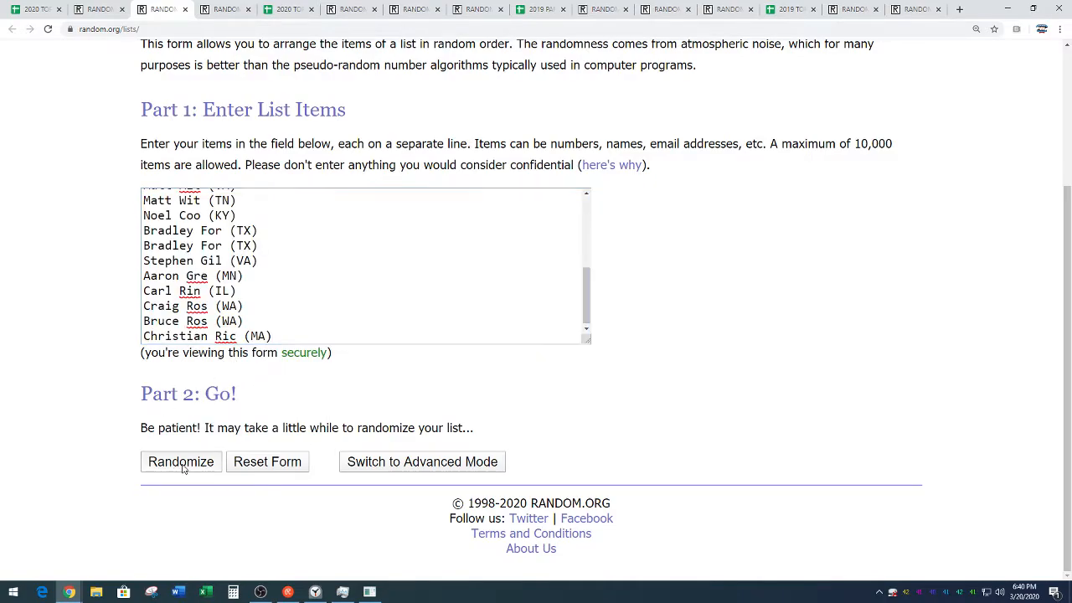
left_click(181, 462)
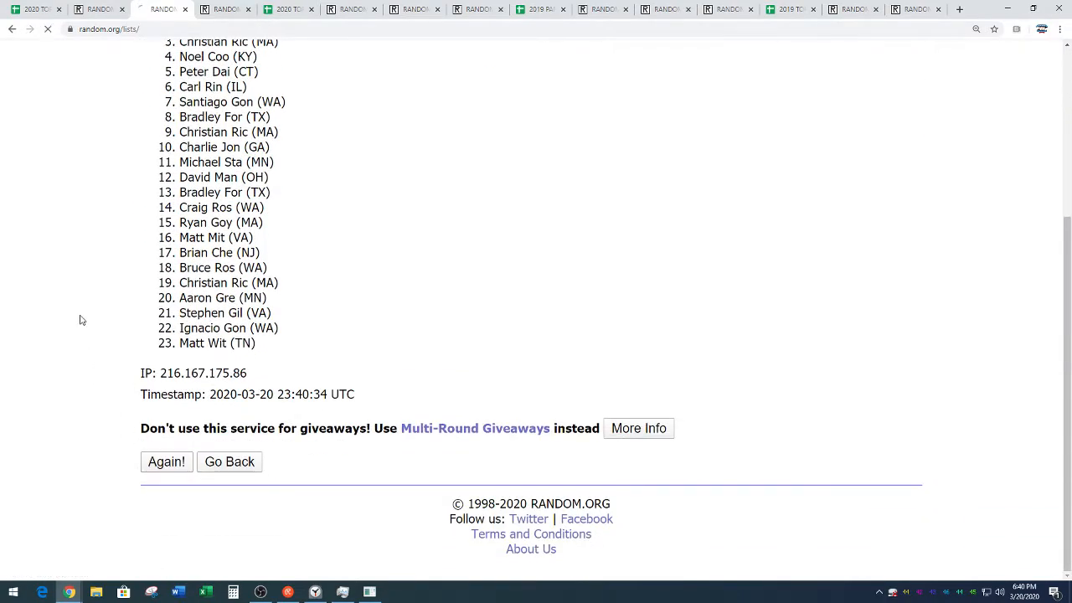
left_click(165, 462)
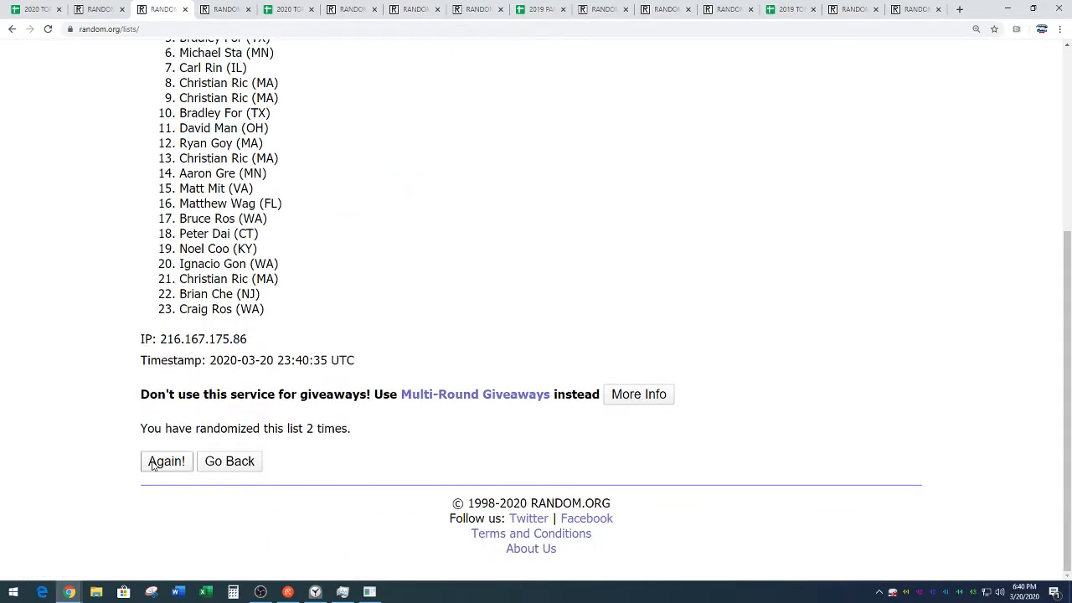
left_click(166, 460)
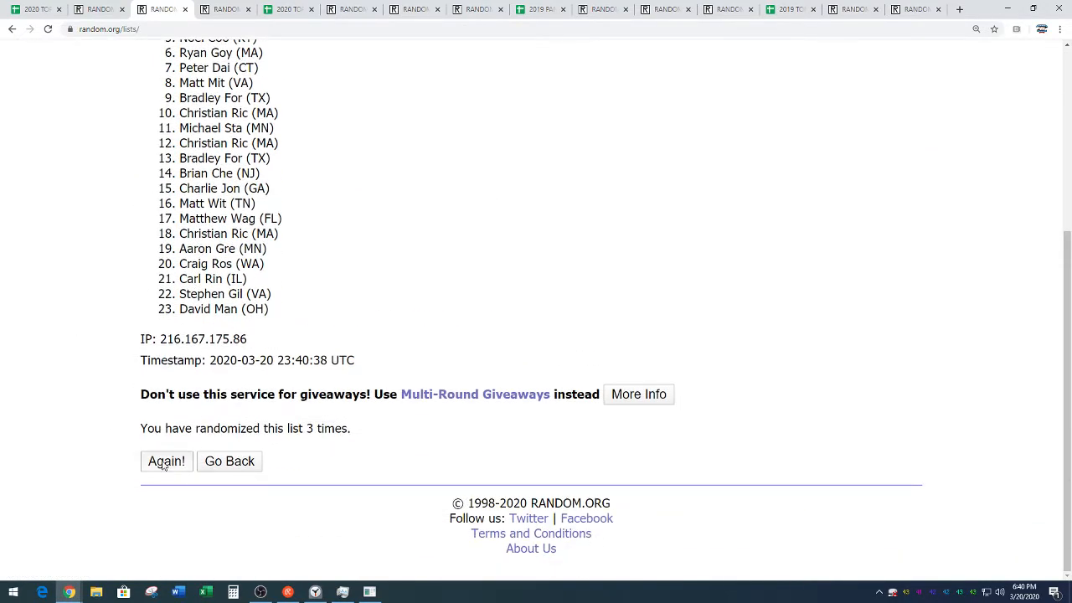
left_click(166, 461)
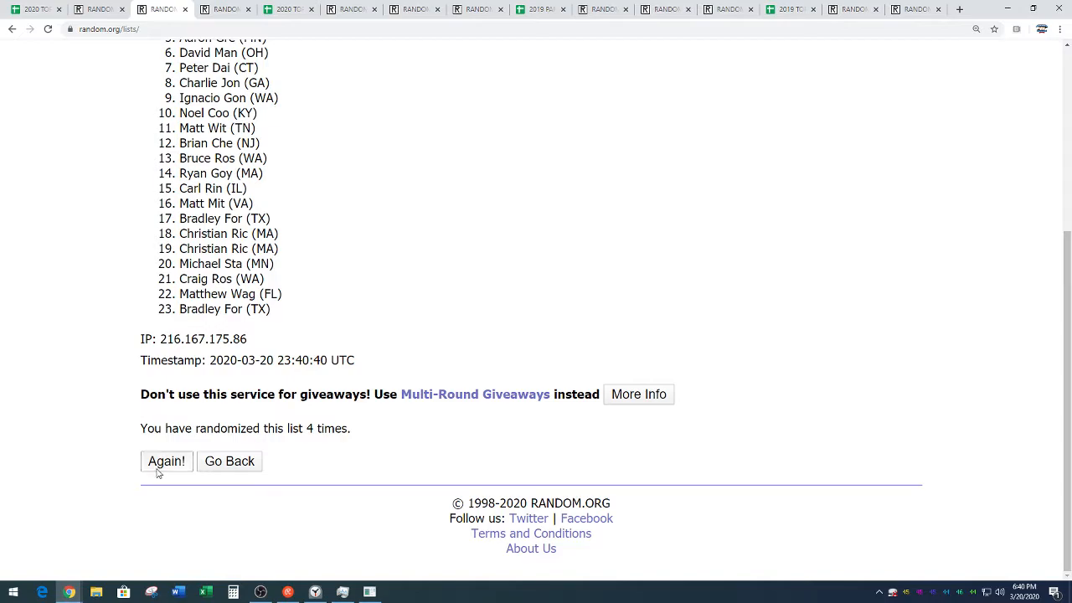
left_click(165, 463)
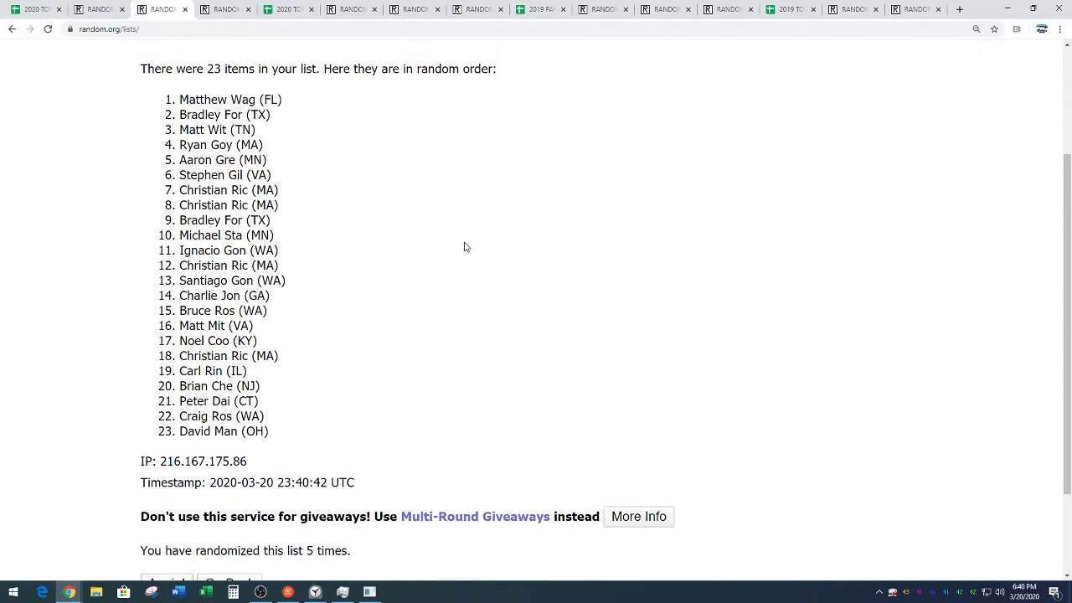
Select the resulting randomized 23-name list for copying to the break sheet
left_click_drag(179, 98, 295, 431)
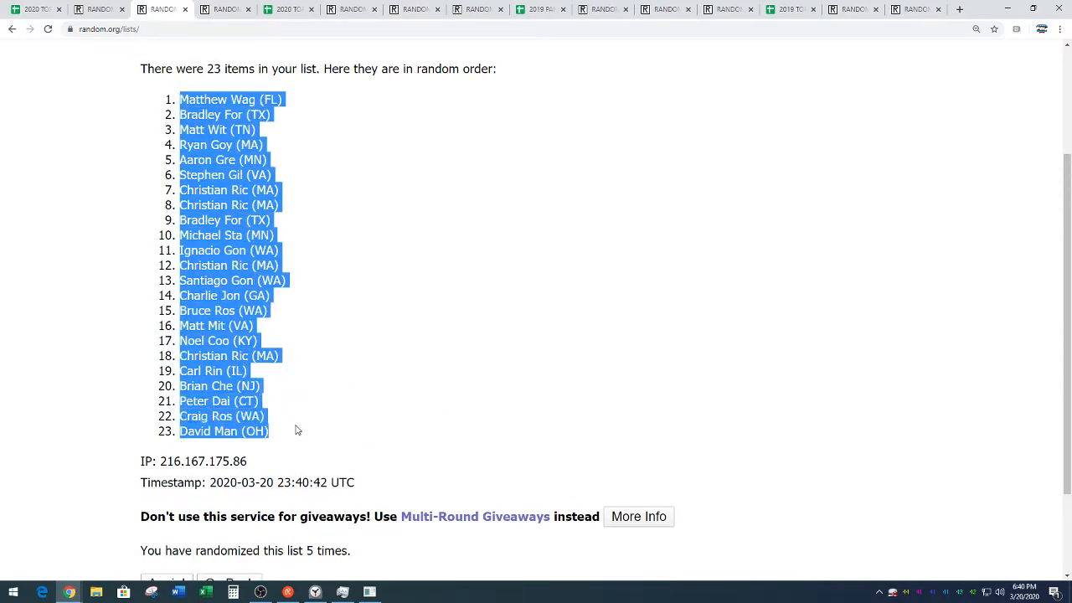
mouse_move(311, 345)
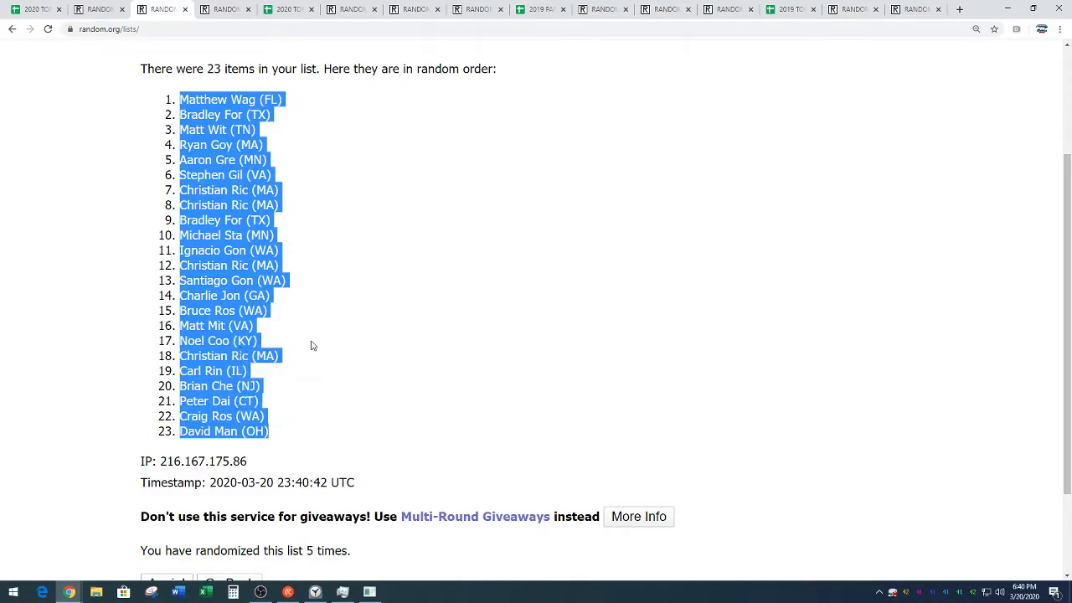
scroll("down", 3)
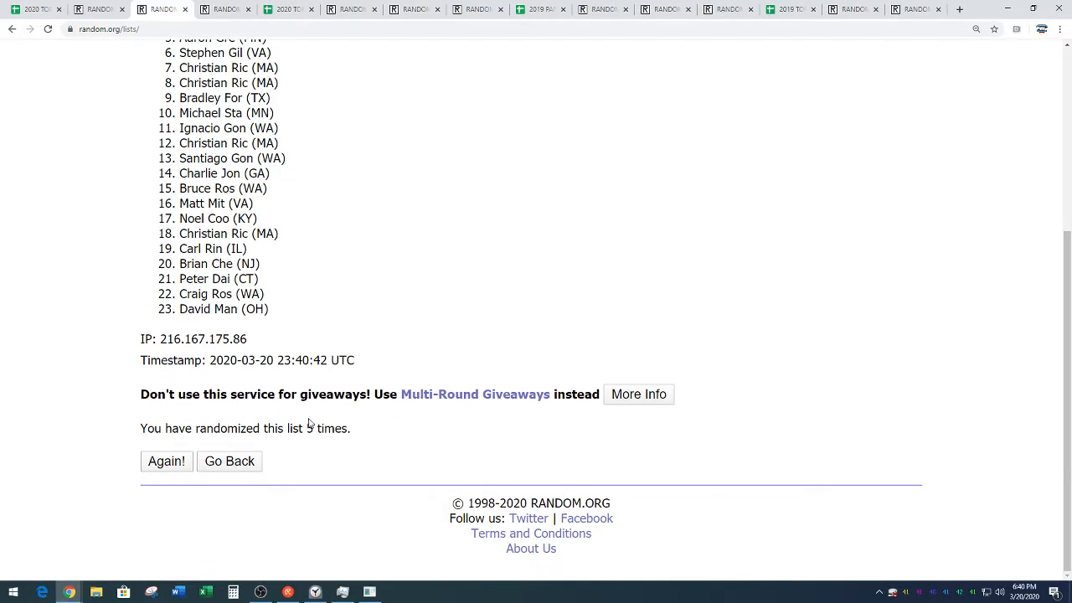
scroll("up", 3)
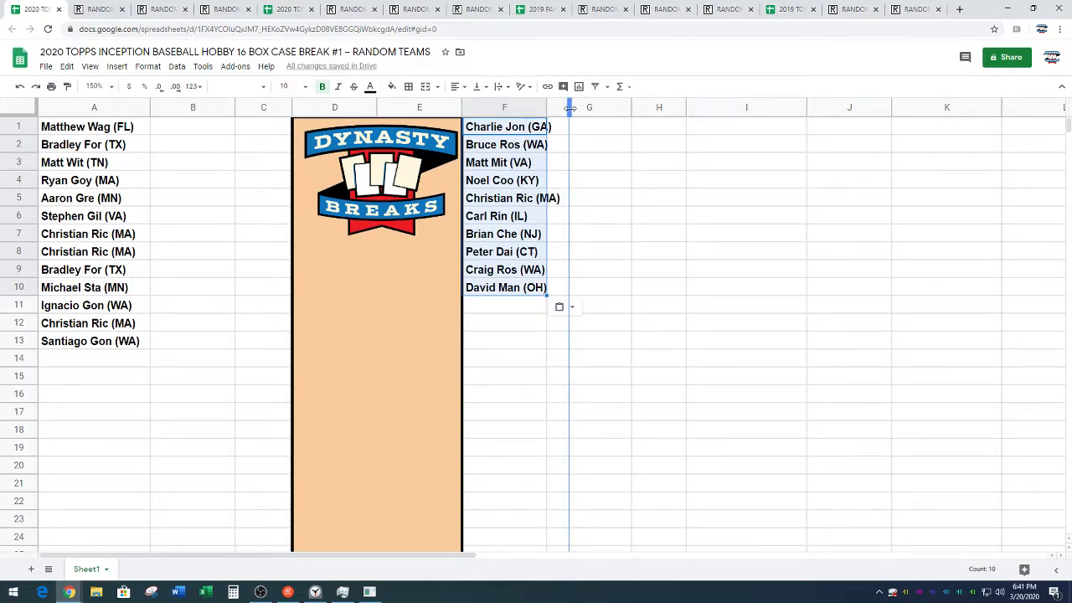
Edit the Matt Mit entry in F3 to read Virginia, then move down to the TEAMS list
left_click(683, 198)
type("irginia")
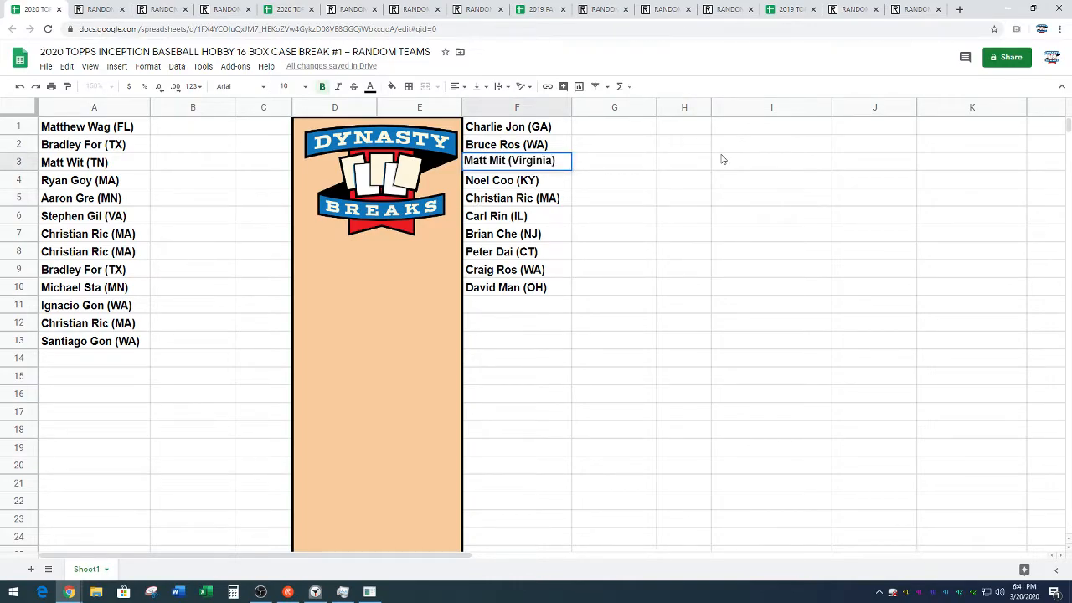
scroll("down", 3)
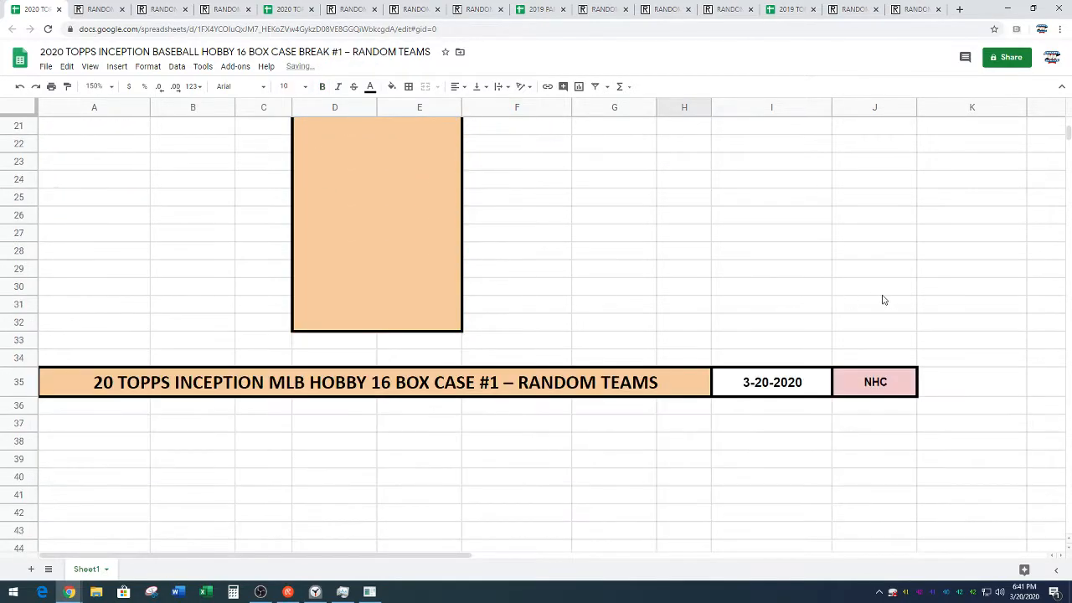
scroll("down", 3)
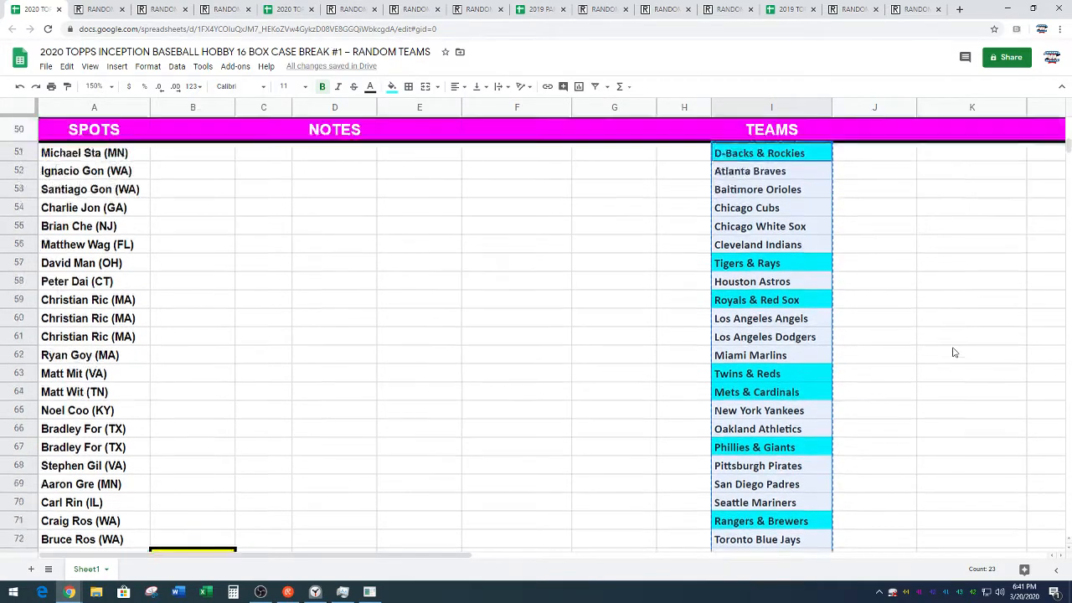
Paste the 23 MLB team entries into RANDOM.ORG and shuffle them three times
left_click(226, 11)
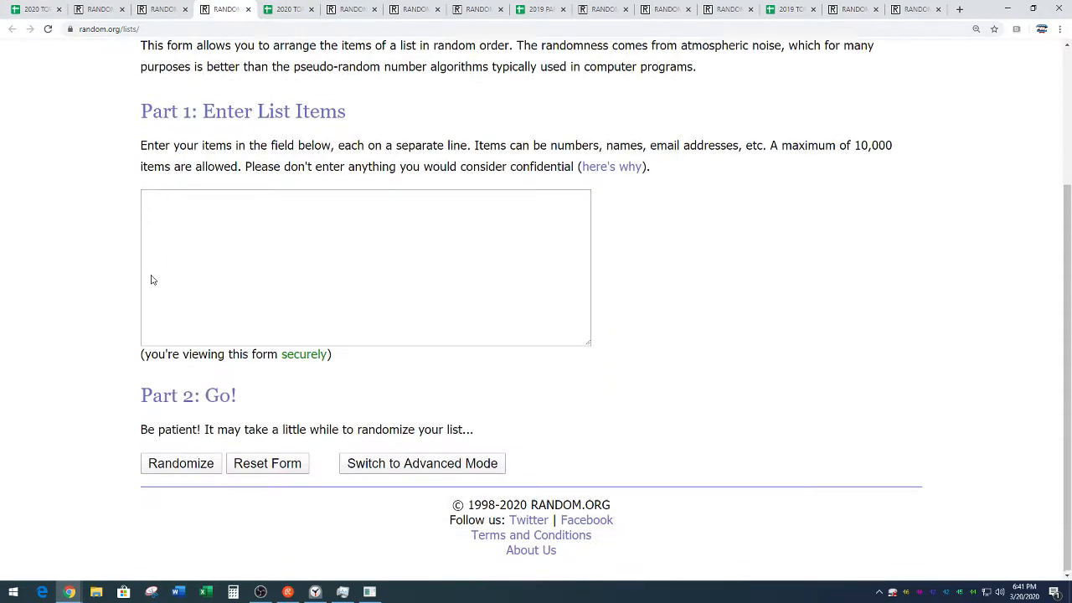
left_click(181, 462)
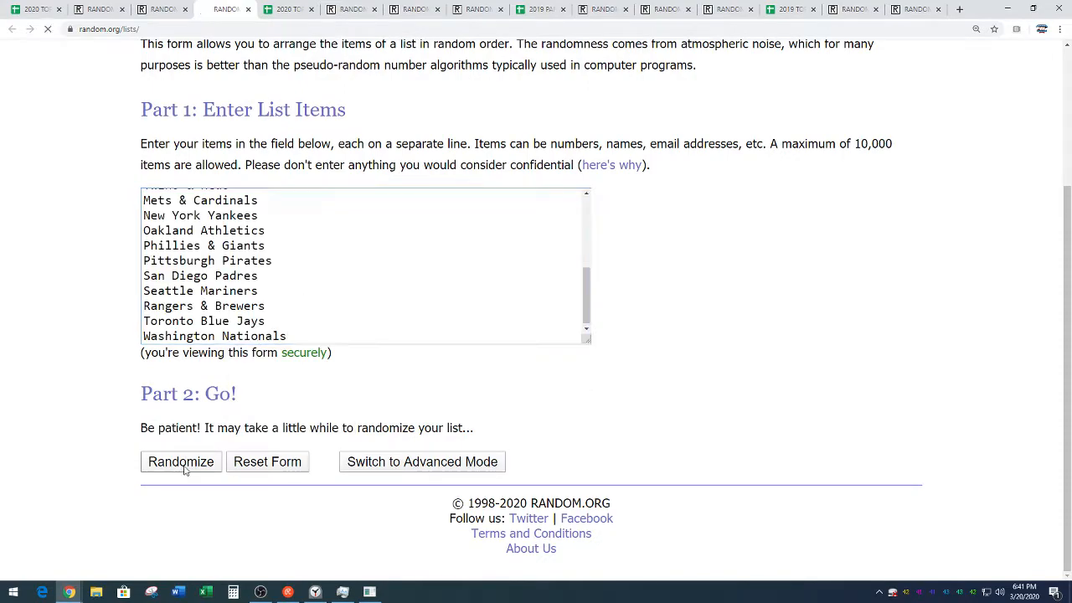
left_click(180, 463)
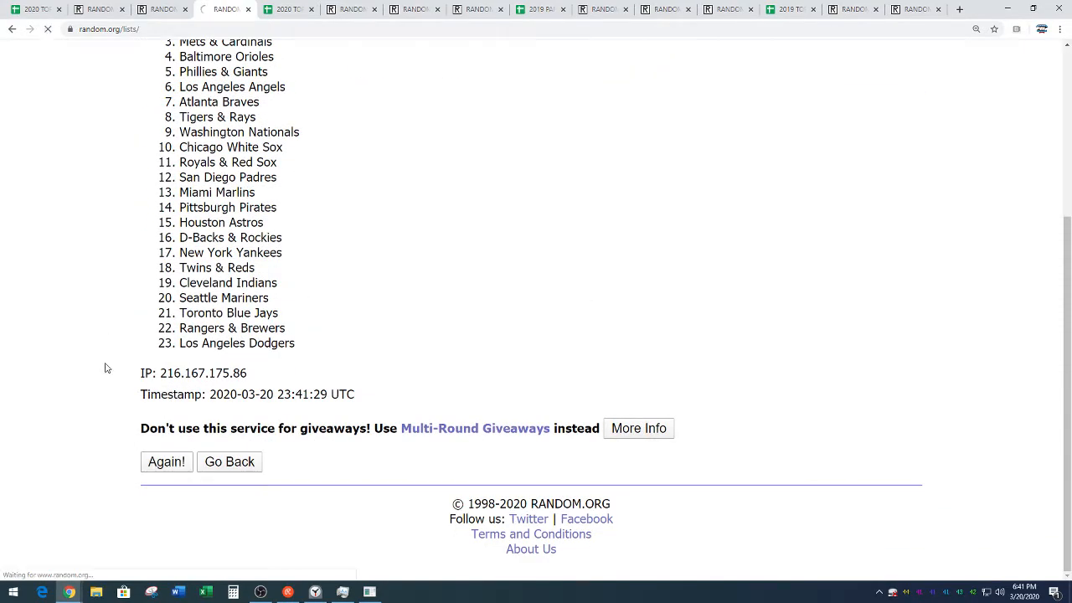
left_click(166, 462)
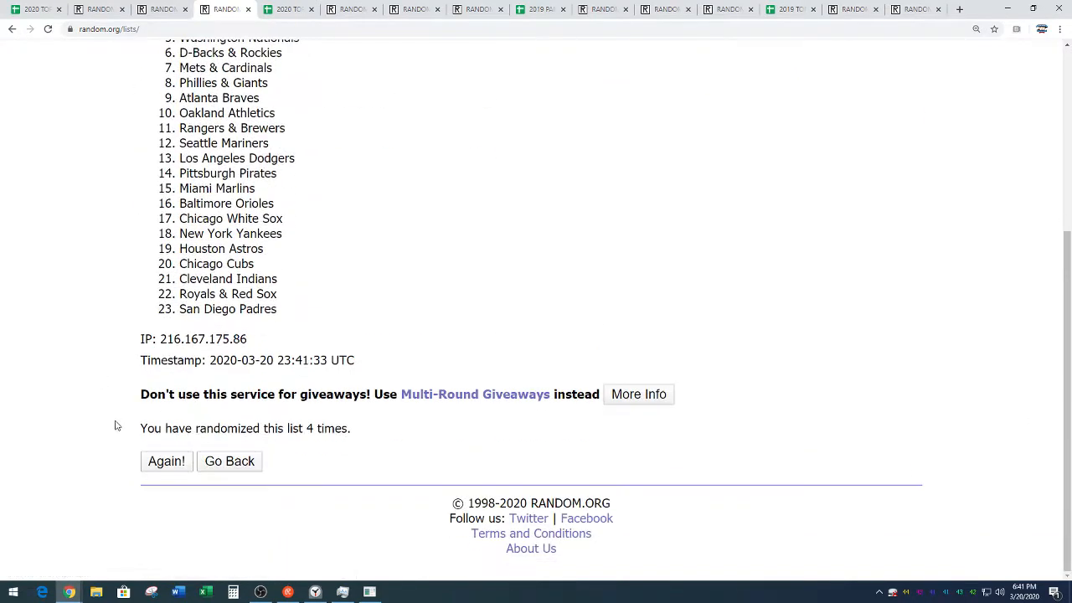
left_click(166, 462)
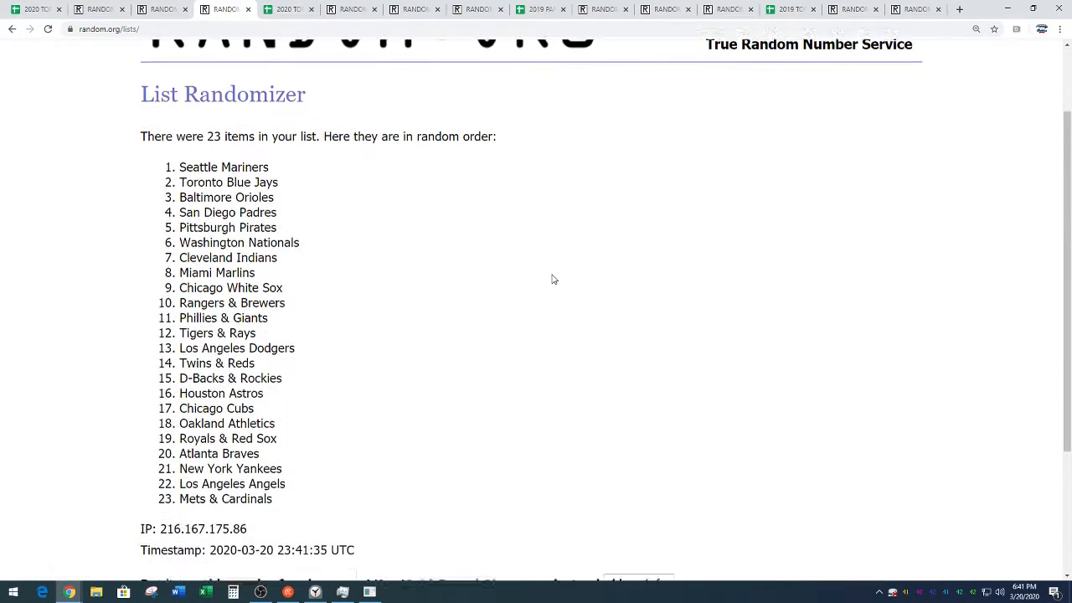
Select and copy the final shuffled team order led by Seattle Mariners
scroll("down", 3)
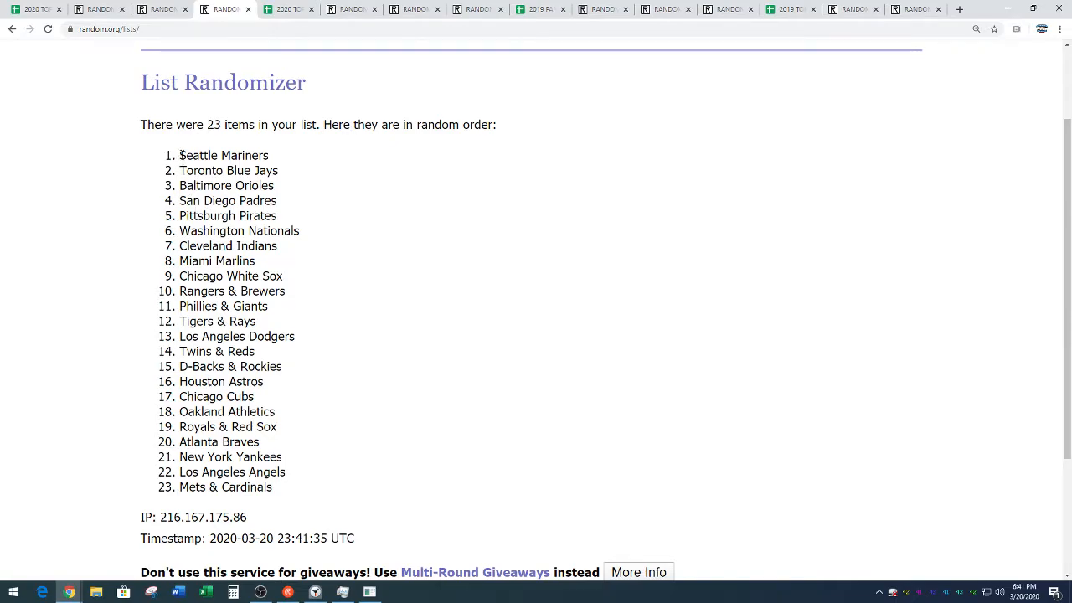
left_click_drag(179, 155, 271, 486)
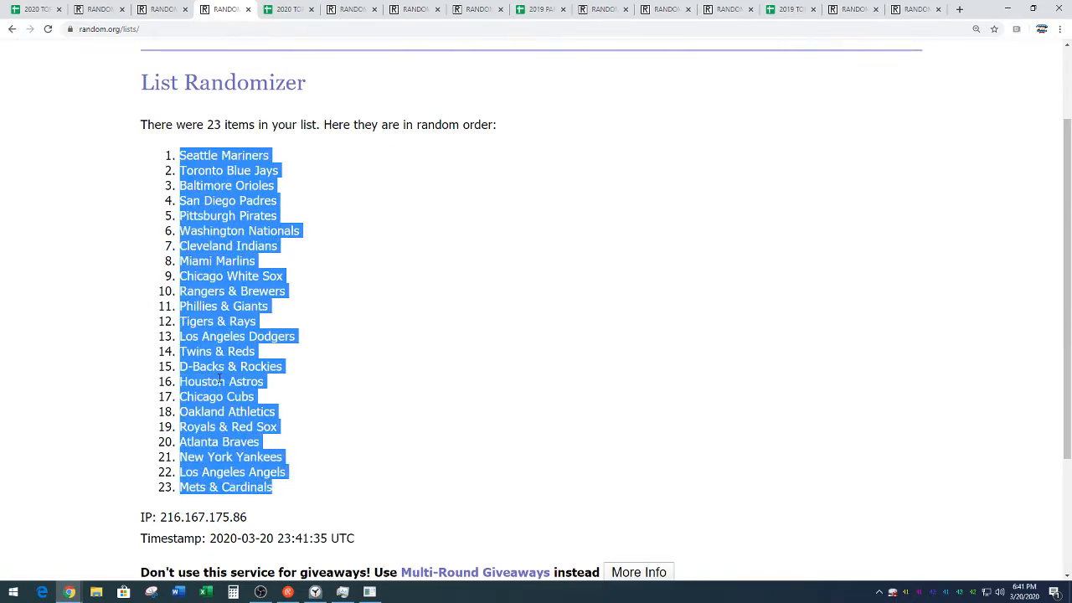
left_click(374, 333)
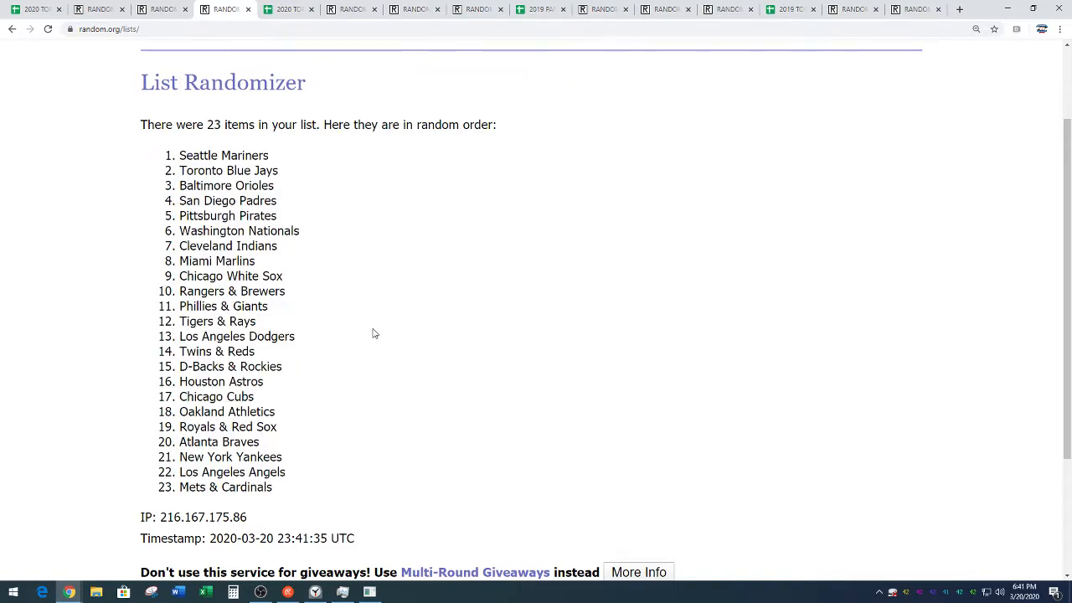
Paste the randomized team list into columns B and G beside the participant names
scroll("down", 3)
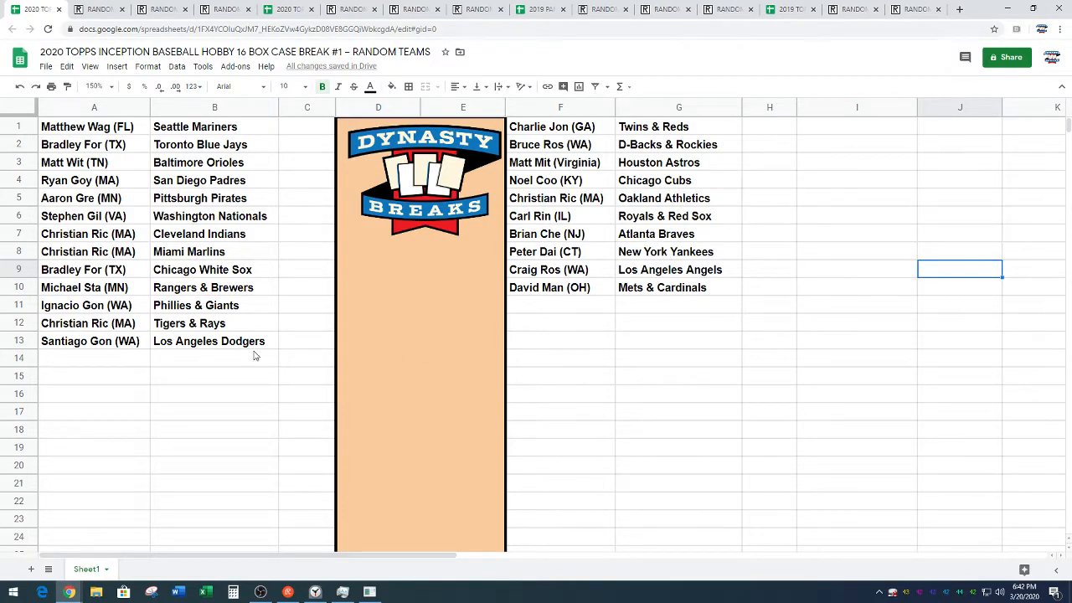
Drag Santiago Gon (WA) with Los Angeles Dodgers from A13:B13 to F11:G11
left_click_drag(94, 342, 215, 341)
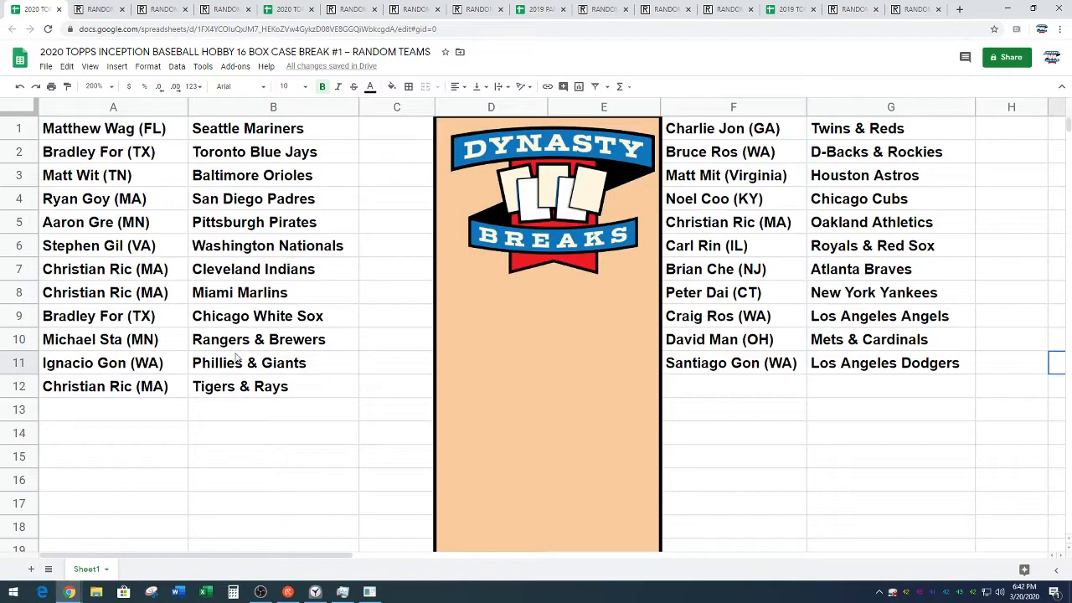
mouse_move(791, 428)
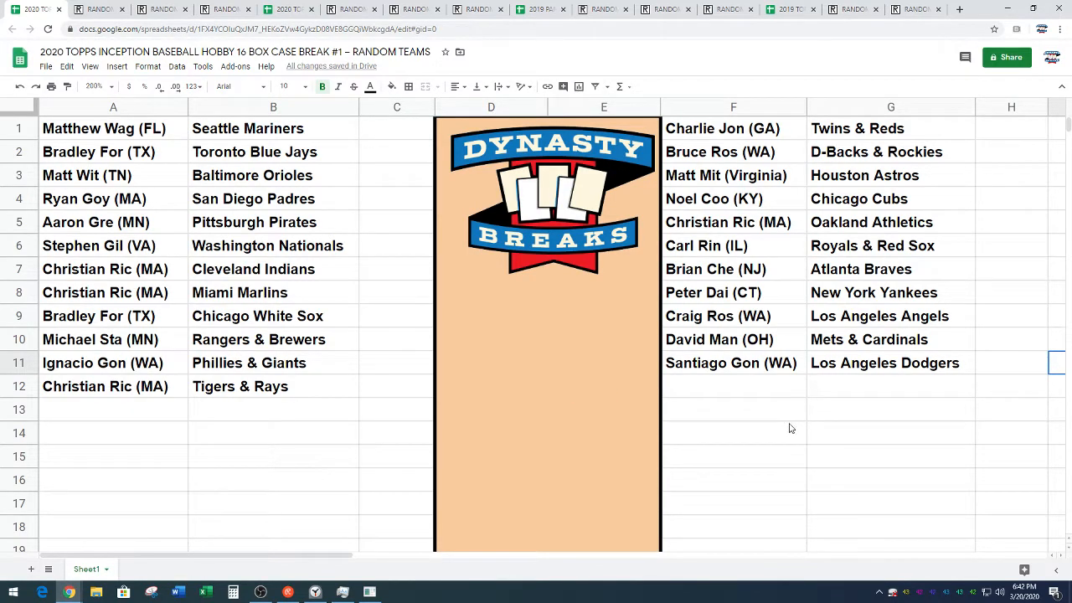
mouse_move(794, 423)
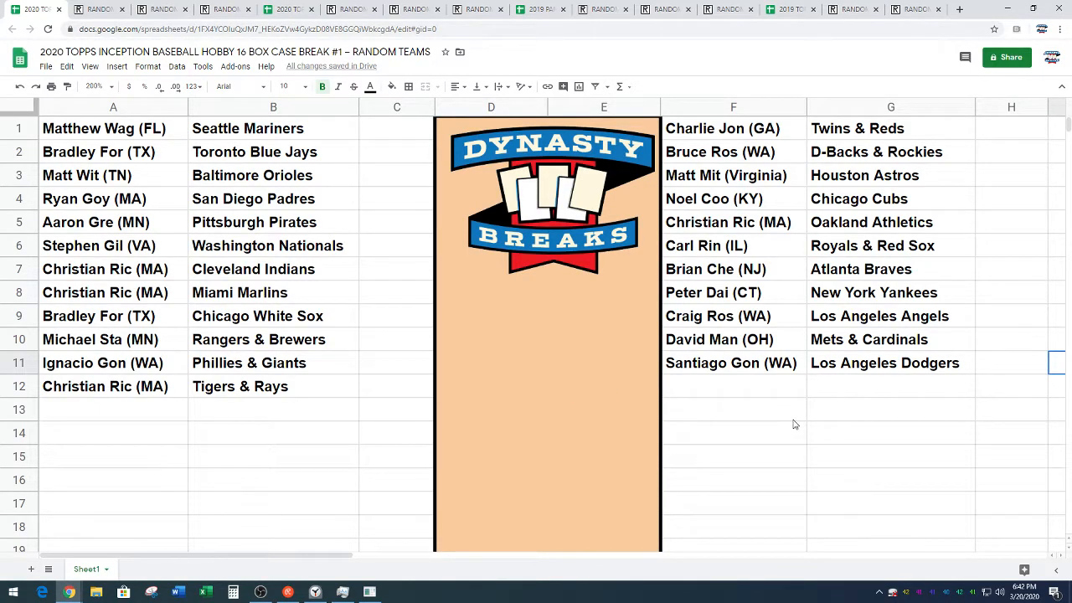